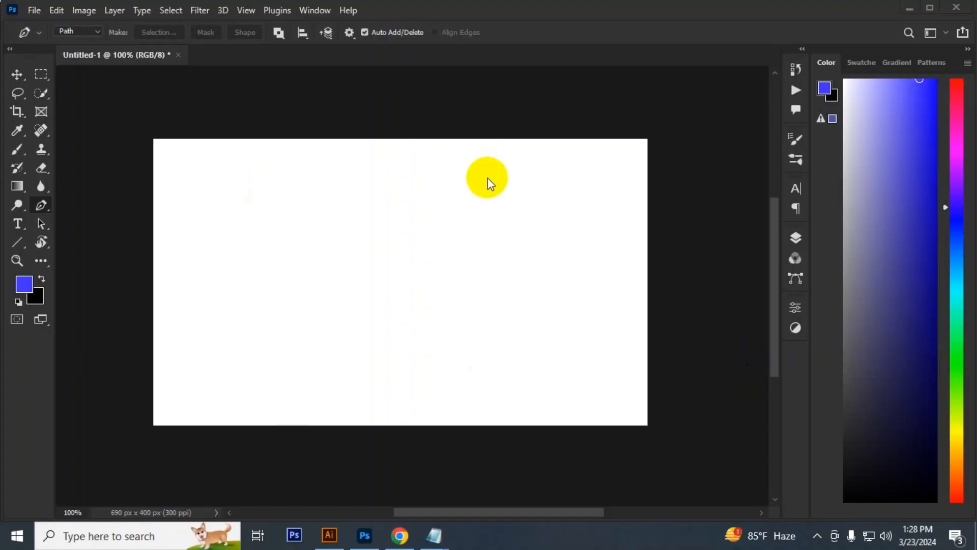
{"action": "mouse_move", "coordinate": [40, 205]}
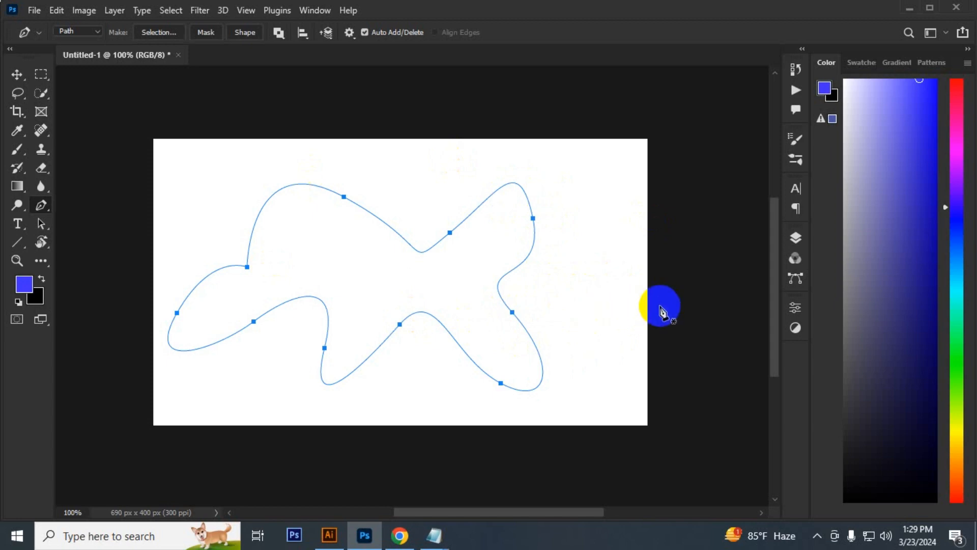
{"action": "mouse_move", "coordinate": [795, 238]}
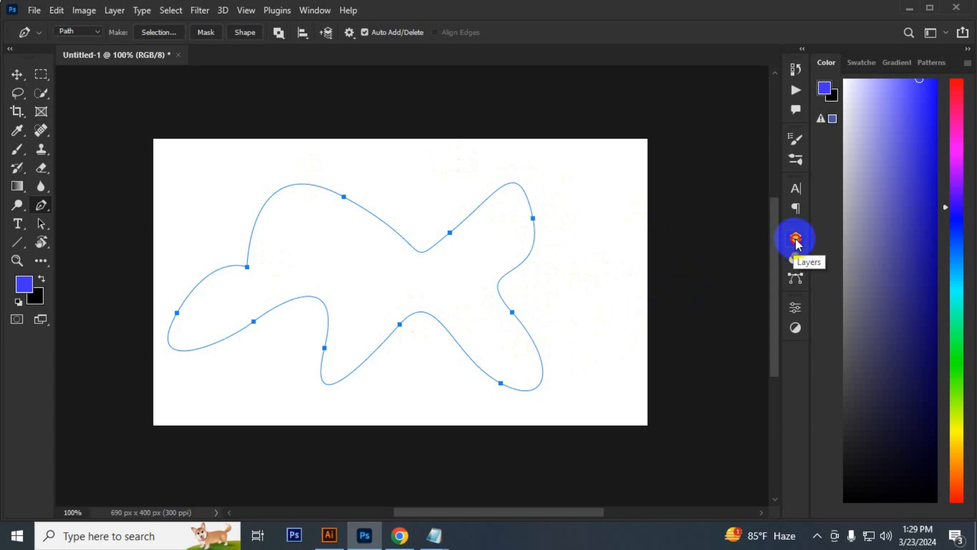
Add a Solid Color fill layer to the fish path from the Layers panel.
{"action": "left_click", "coordinate": [795, 238]}
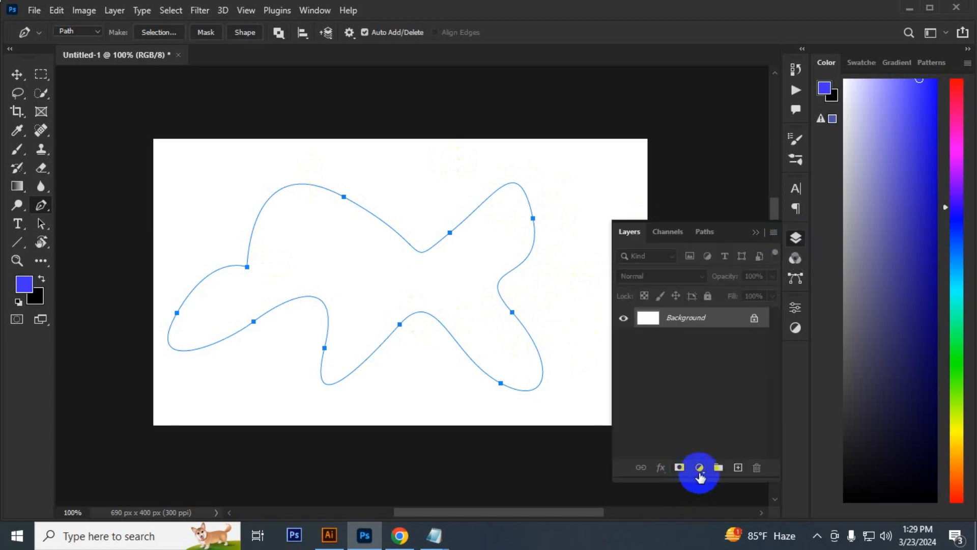
{"action": "mouse_move", "coordinate": [699, 467]}
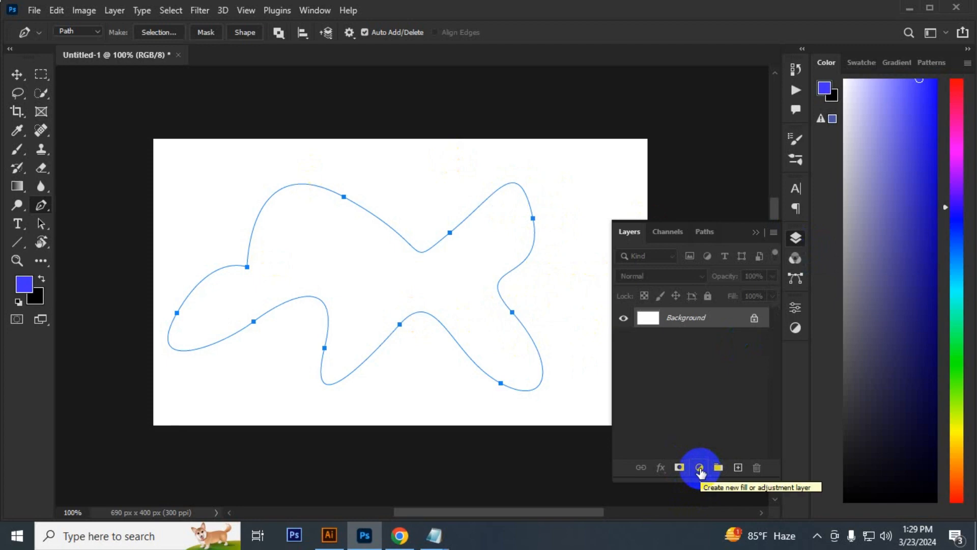
{"action": "left_click", "coordinate": [700, 467]}
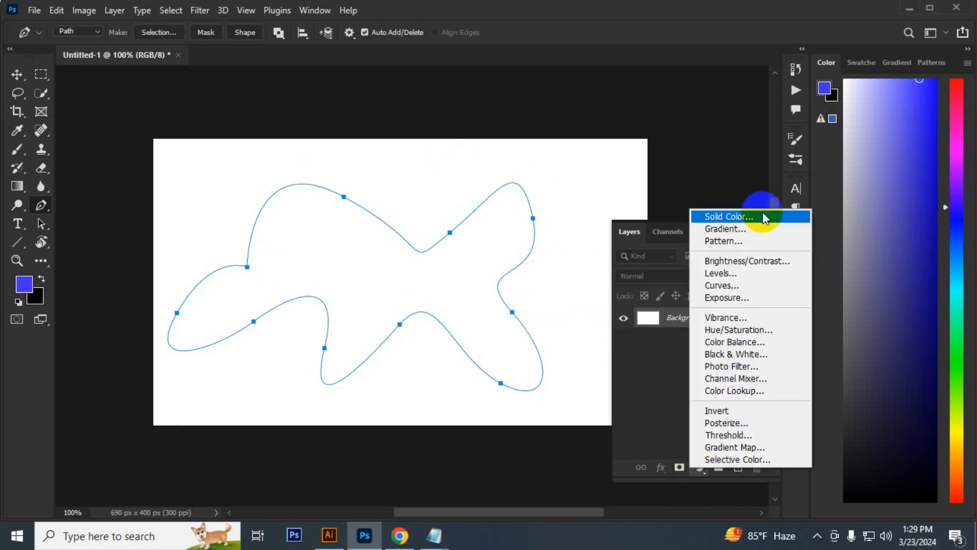
{"action": "left_click", "coordinate": [728, 216]}
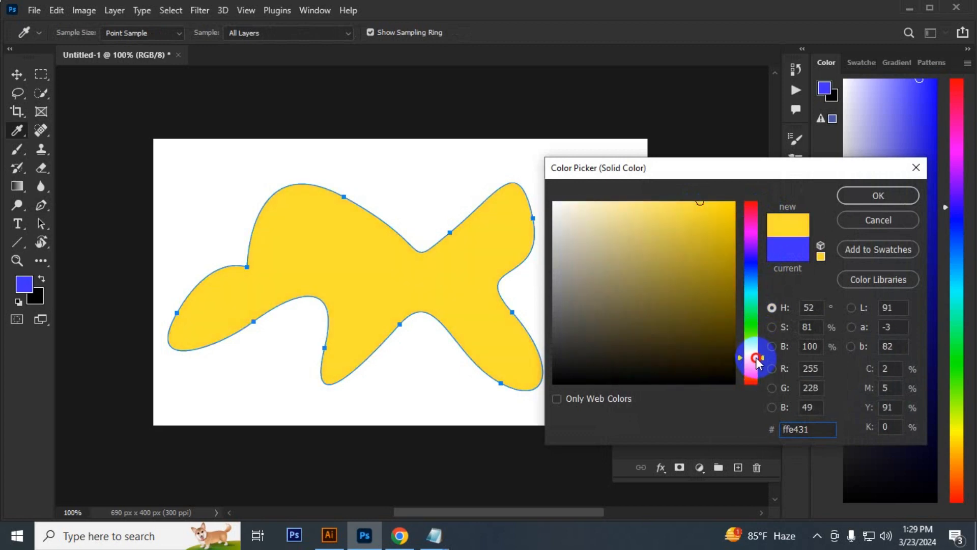
Confirm orange as the fill colour and switch to the Move tool to hide the path outline.
{"action": "left_click", "coordinate": [877, 195]}
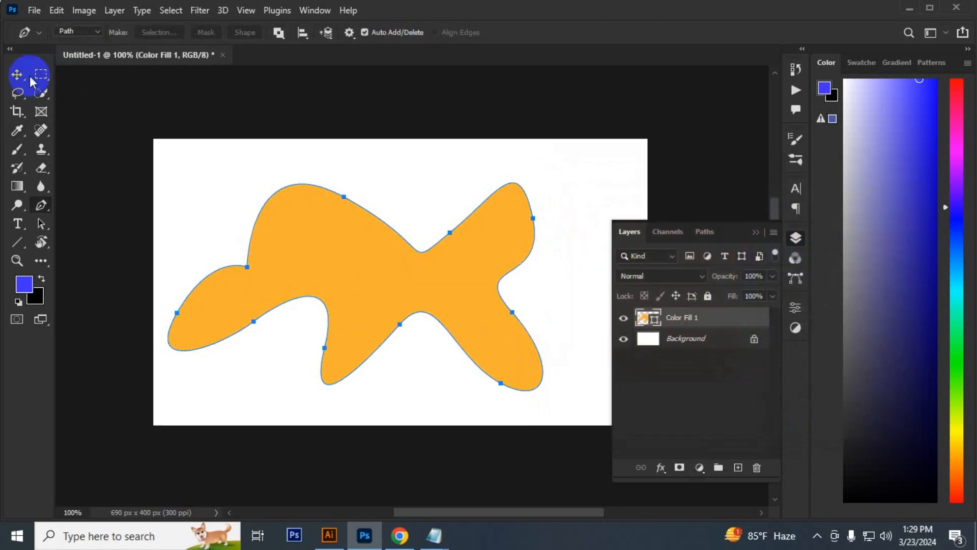
{"action": "left_click", "coordinate": [17, 75]}
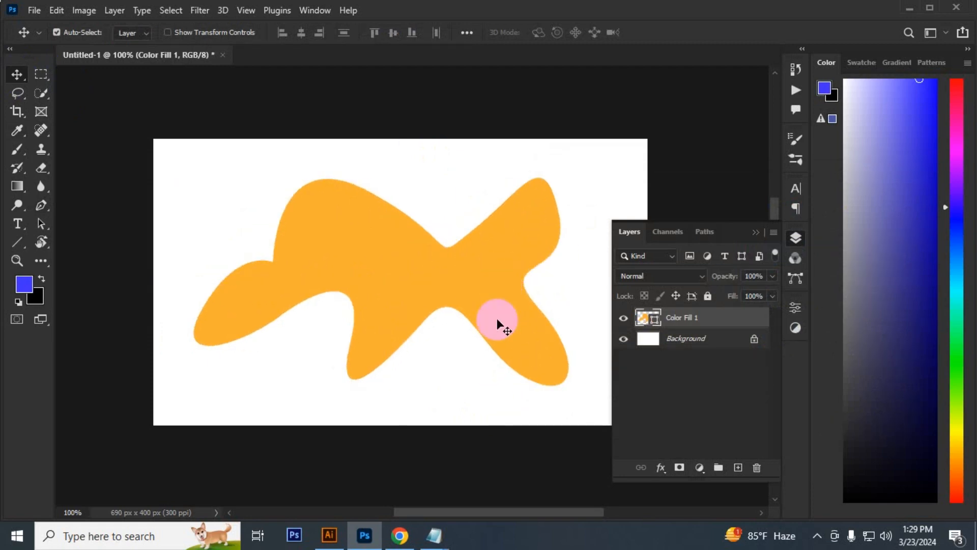
{"action": "left_click", "coordinate": [399, 540]}
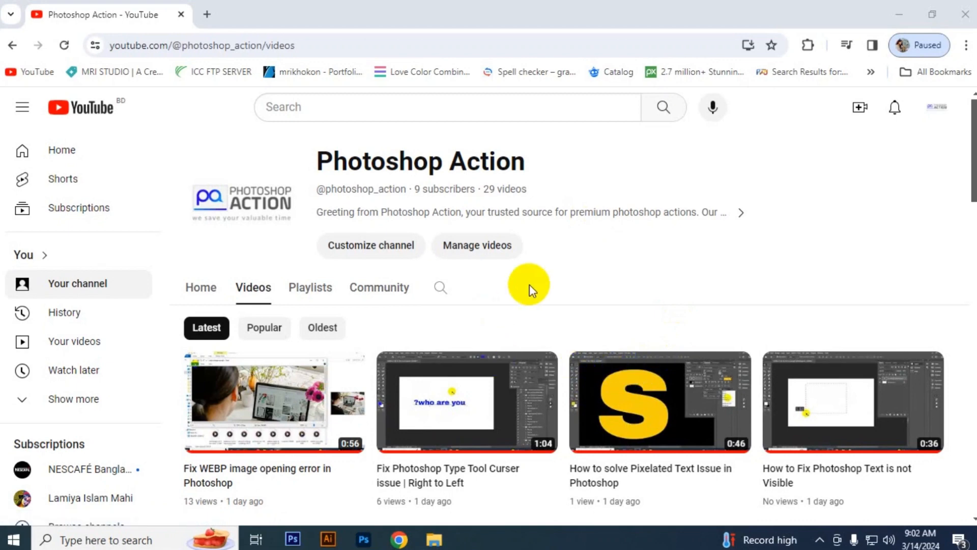
{"action": "mouse_move", "coordinate": [553, 287]}
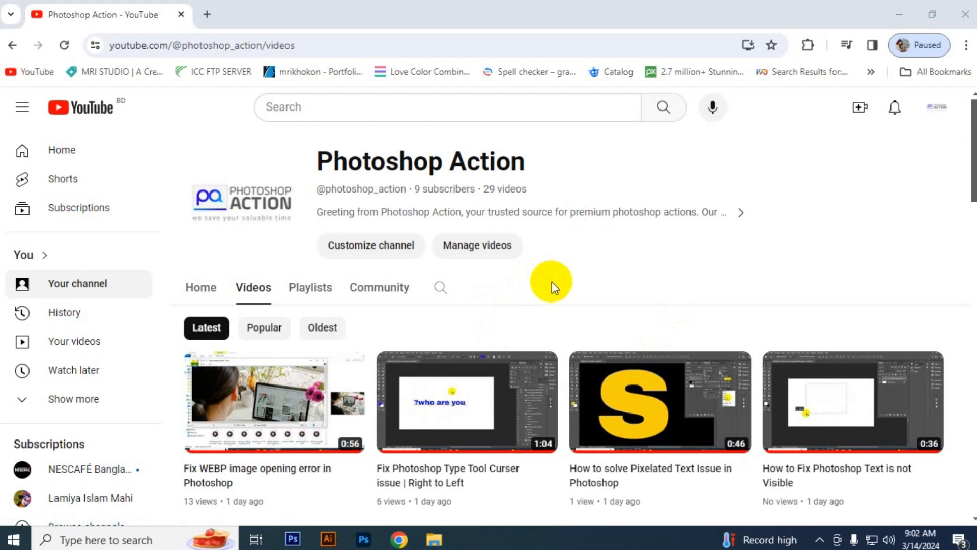
{"action": "mouse_move", "coordinate": [756, 193]}
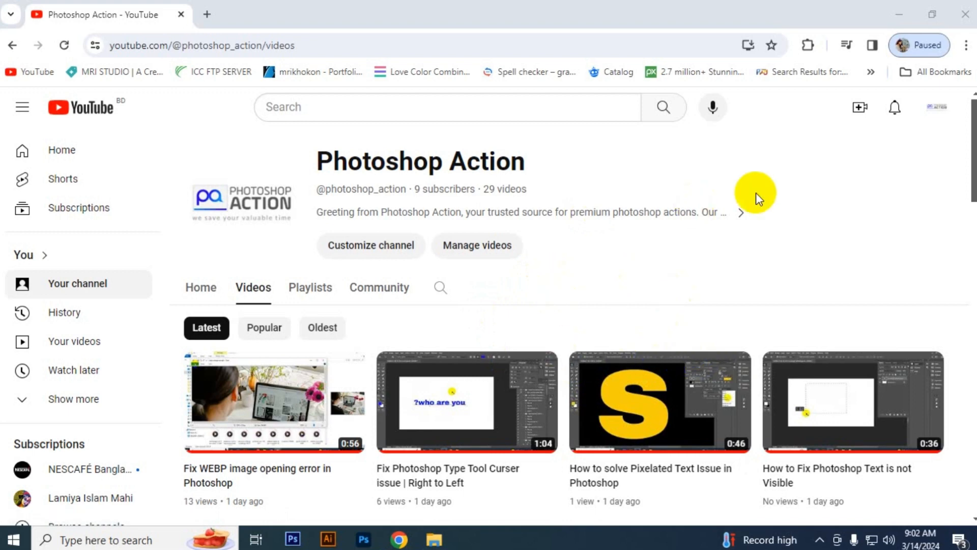
{"action": "mouse_move", "coordinate": [973, 150]}
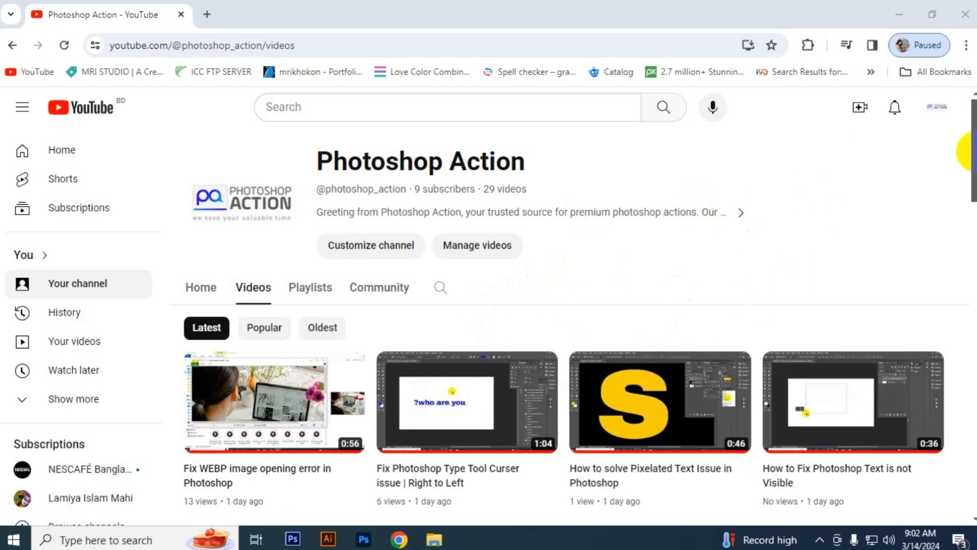
Scroll the Photoshop Action Videos tab down to its oldest uploads.
{"action": "scroll", "scroll_direction": "down", "scroll_amount": 3}
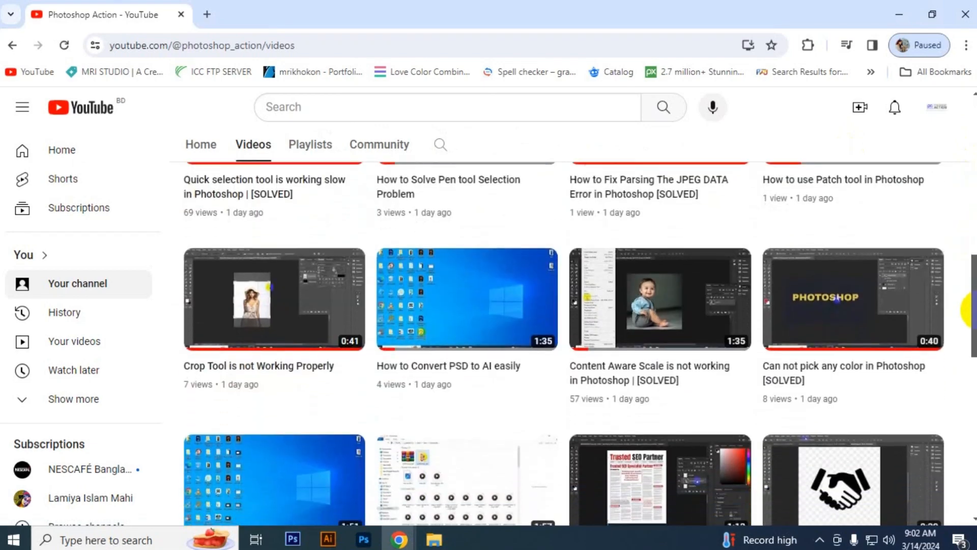
{"action": "scroll", "scroll_direction": "down", "scroll_amount": 3}
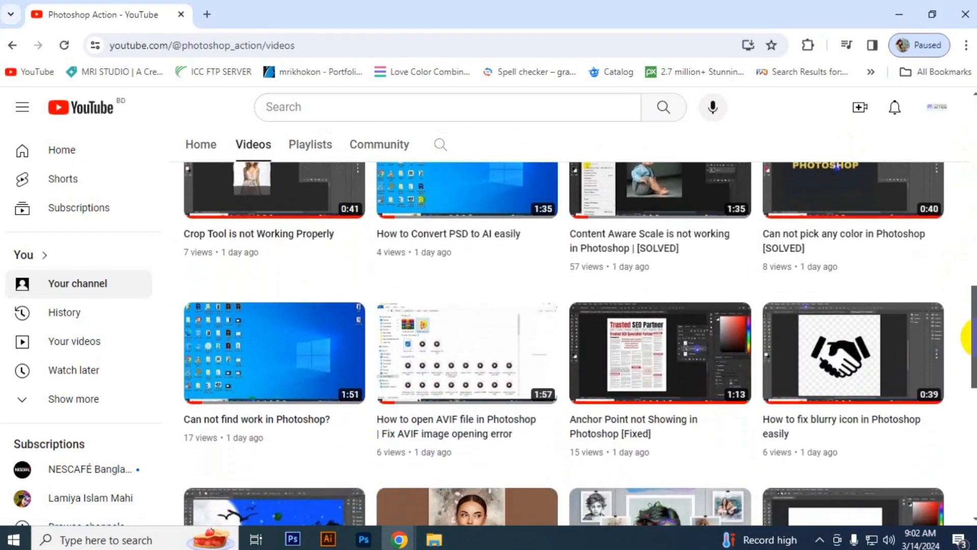
{"action": "scroll", "scroll_direction": "down", "scroll_amount": 3}
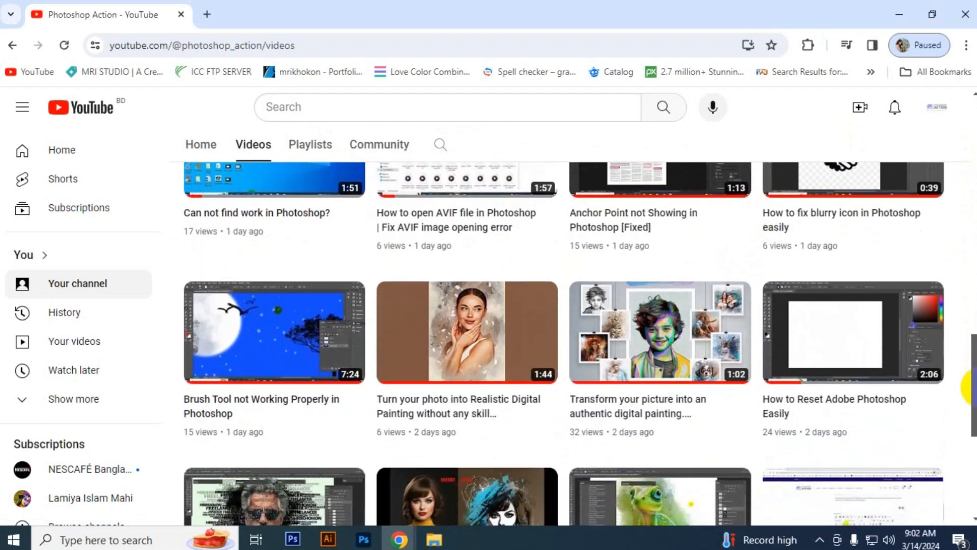
{"action": "scroll", "scroll_direction": "down", "scroll_amount": 3}
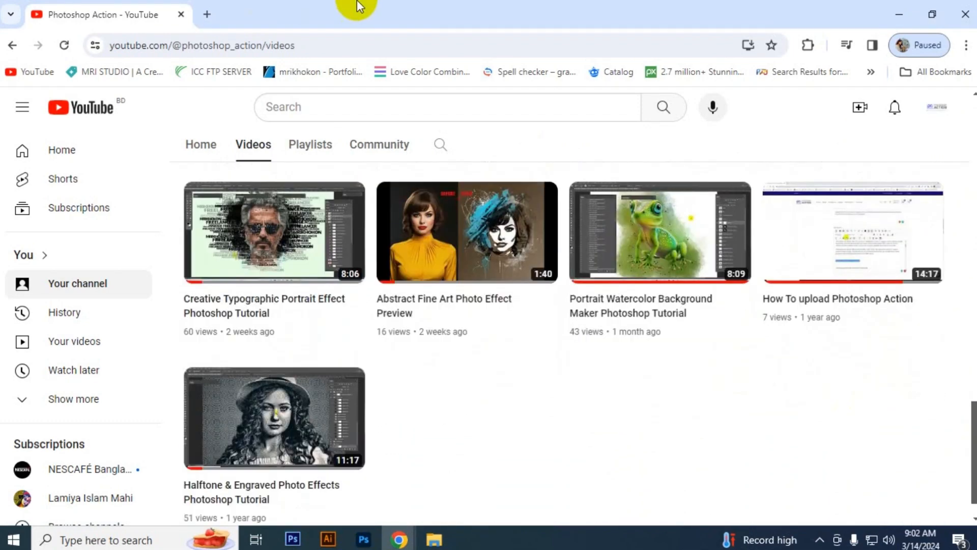
{"action": "mouse_move", "coordinate": [675, 287]}
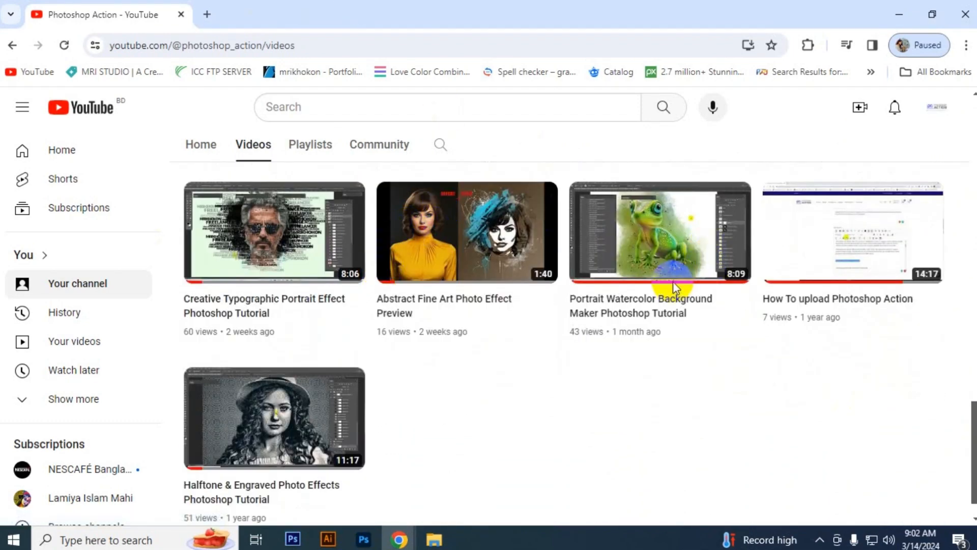